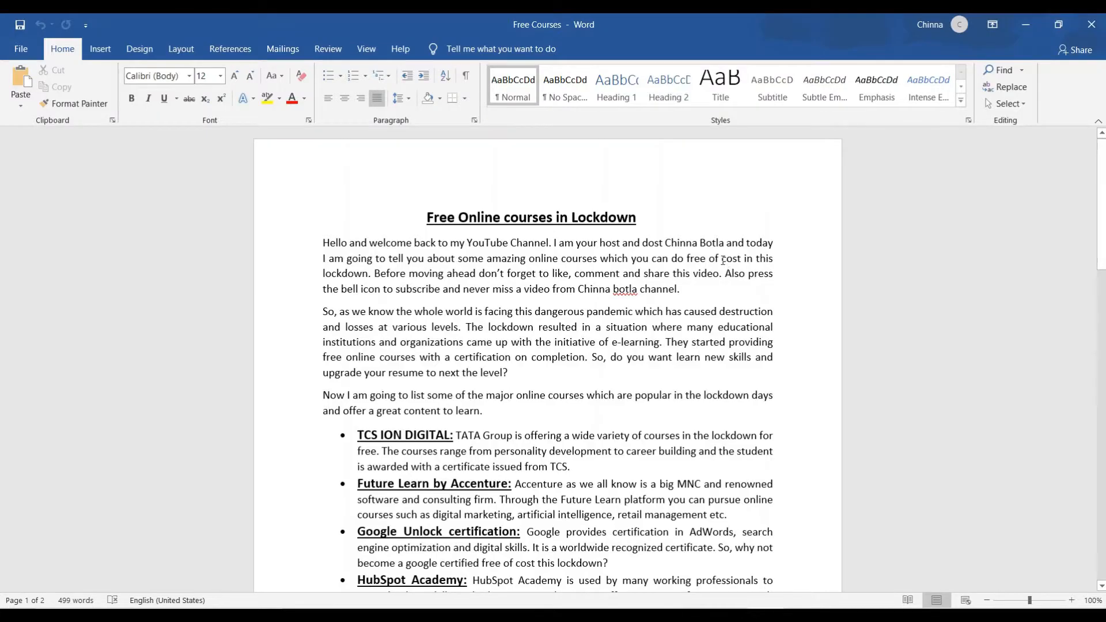
# Step: Copy the blog's opening welcome paragraph from Word into the text-to-speech box
pyautogui.moveTo(324, 243); pyautogui.dragTo(420, 243)
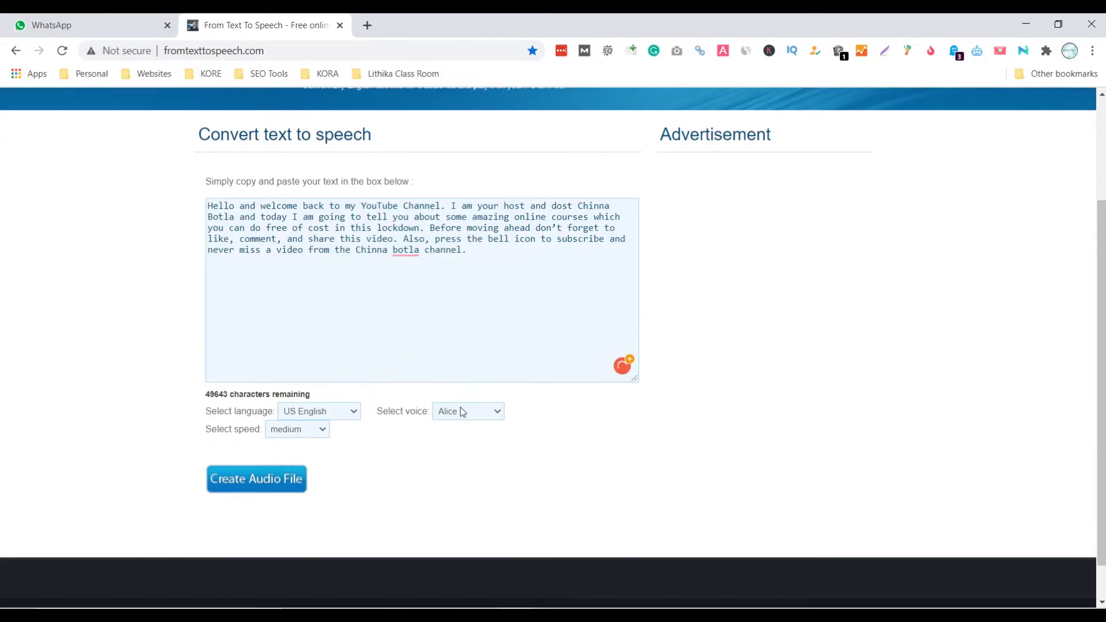
# Step: Choose the George voice, keeping US English at medium speed
pyautogui.click(319, 410)
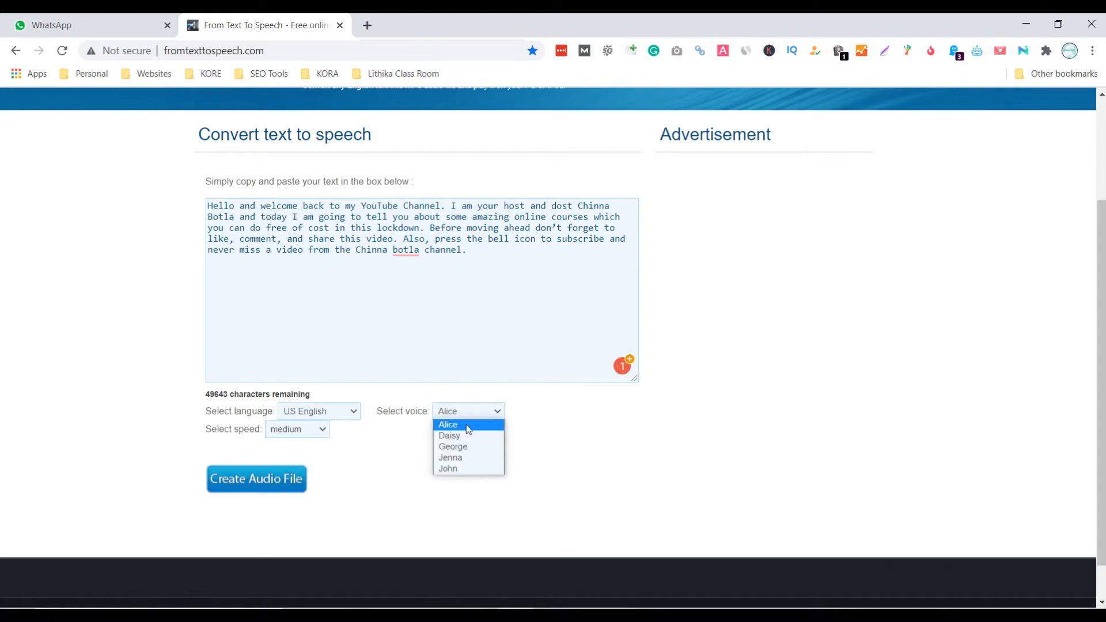
pyautogui.click(452, 446)
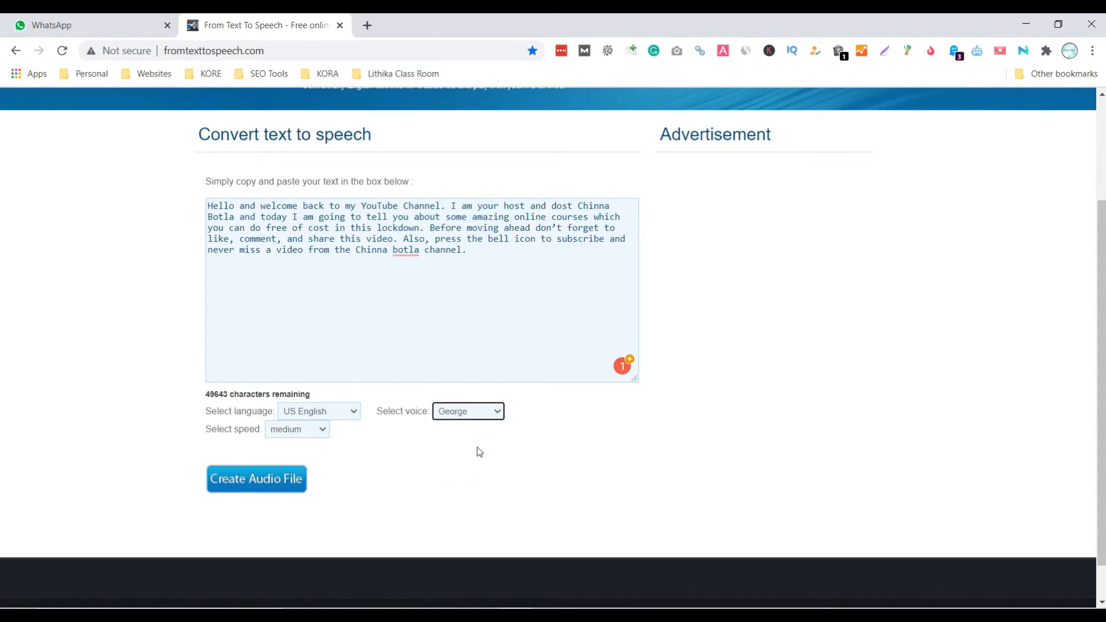
pyautogui.click(296, 428)
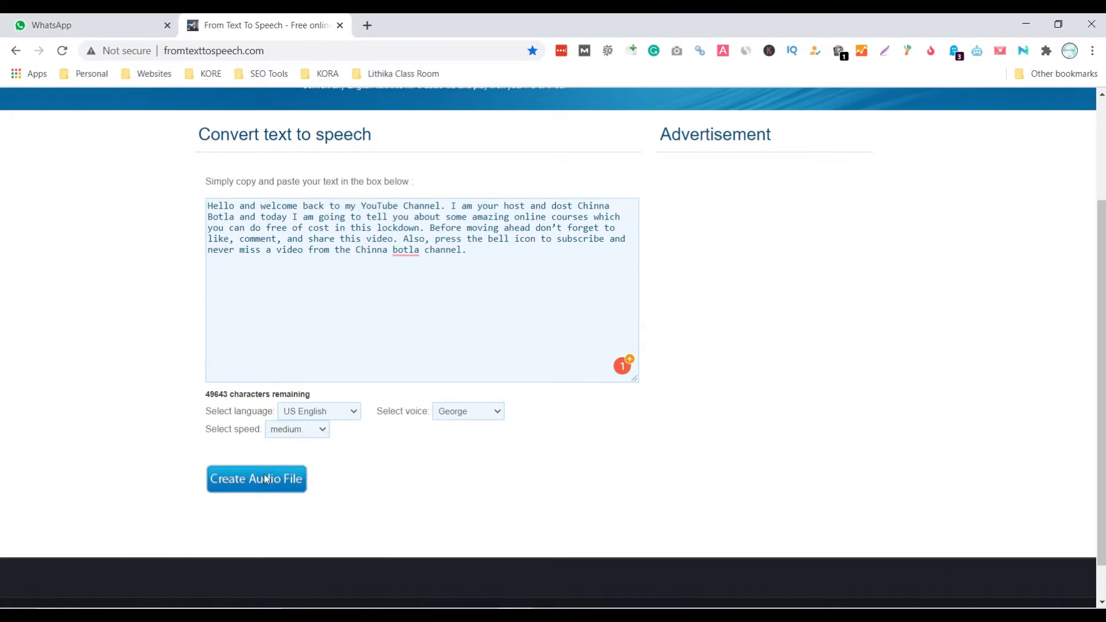
# Step: Create the speech audio file and follow the link to download the MP3
pyautogui.click(256, 478)
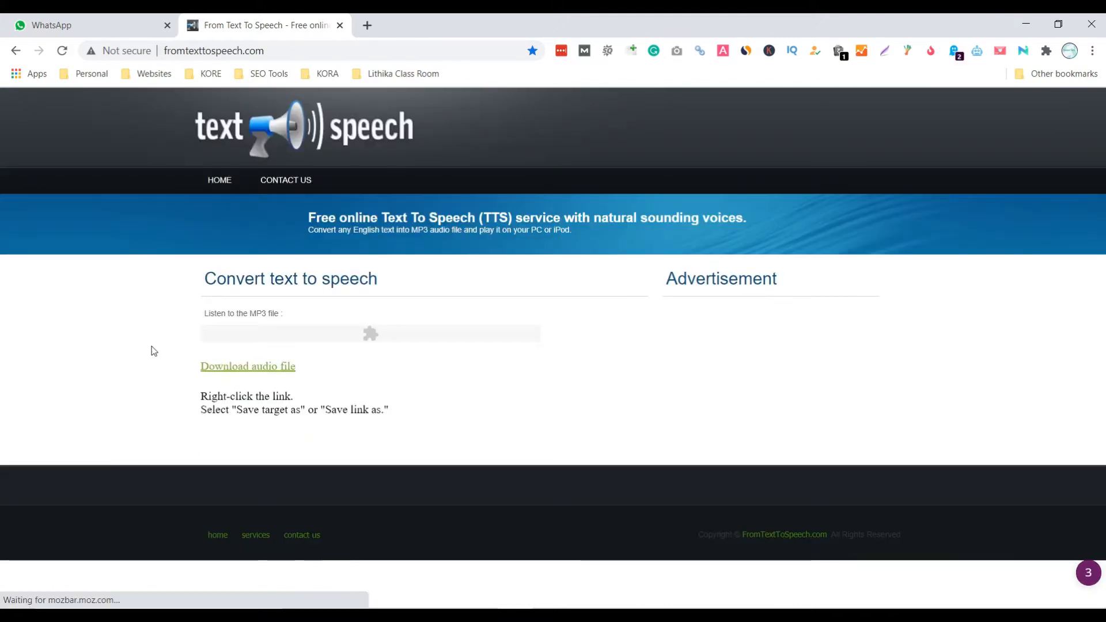
pyautogui.moveTo(248, 366)
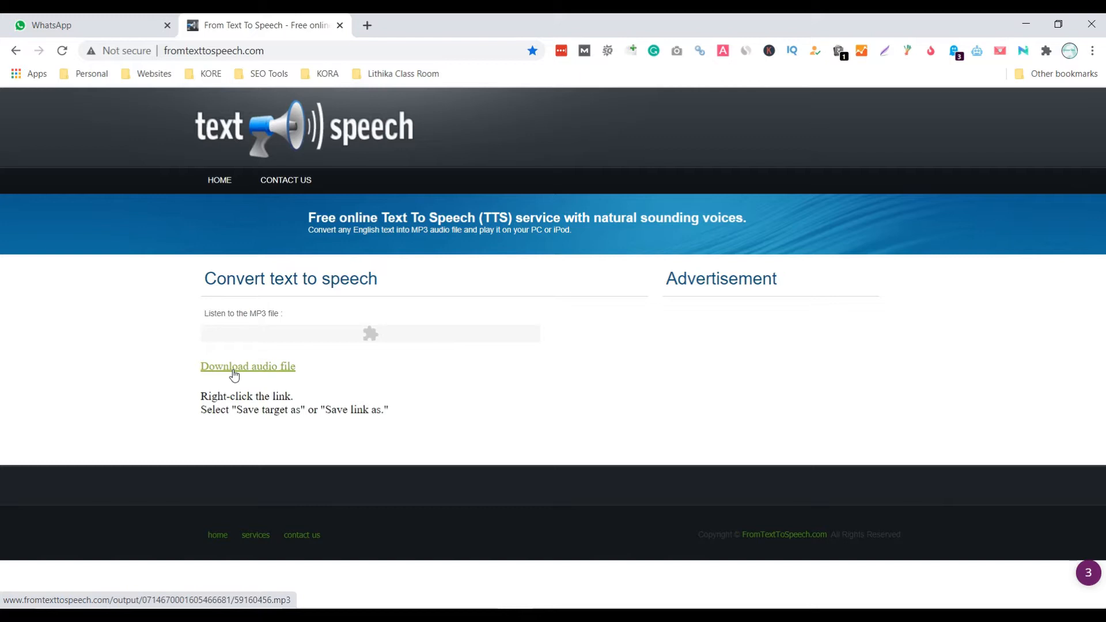
pyautogui.click(247, 366)
pyautogui.write('Text to Speech')
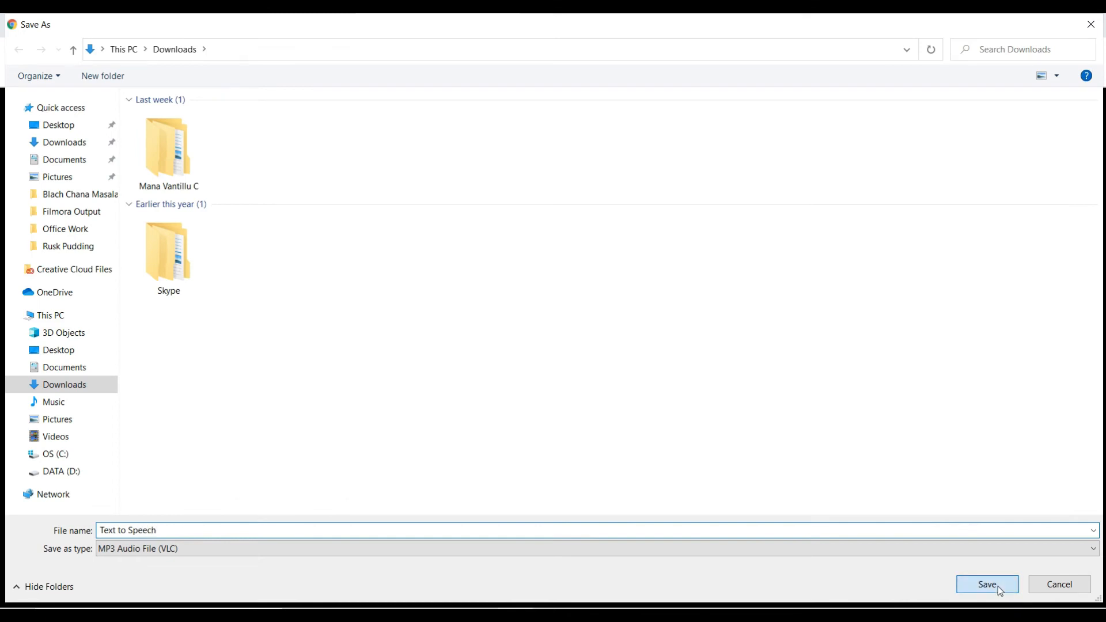
# Step: Save the MP3 as 'Text to Speech' in the Downloads folder
pyautogui.click(986, 584)
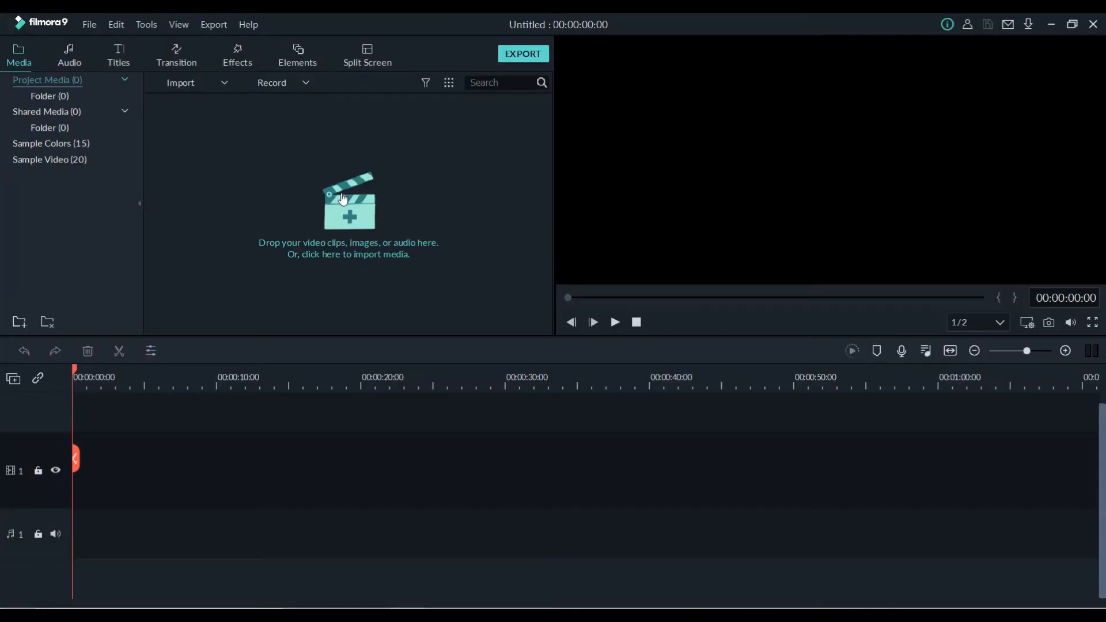
# Step: Place the my intro clip, two Watches - 6050 clips and the Text to Speech audio on the timeline
pyautogui.moveTo(210, 139); pyautogui.dragTo(158, 469)
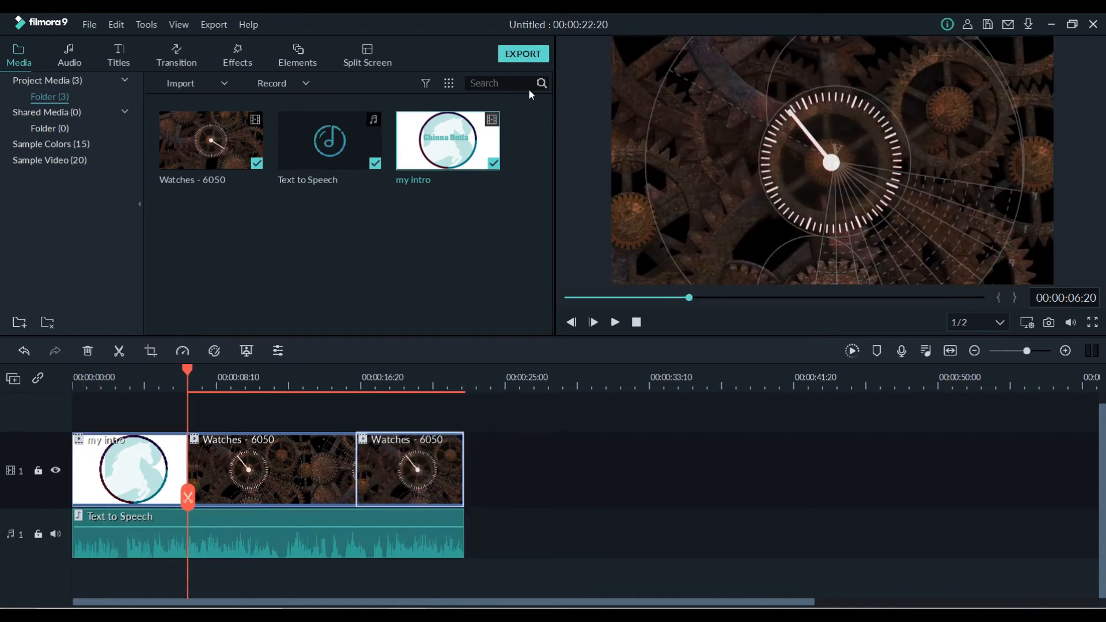
# Step: Set up a 1080p MP4 export named 'Text to Speech to Video' in D:/Filmora Output
pyautogui.click(522, 53)
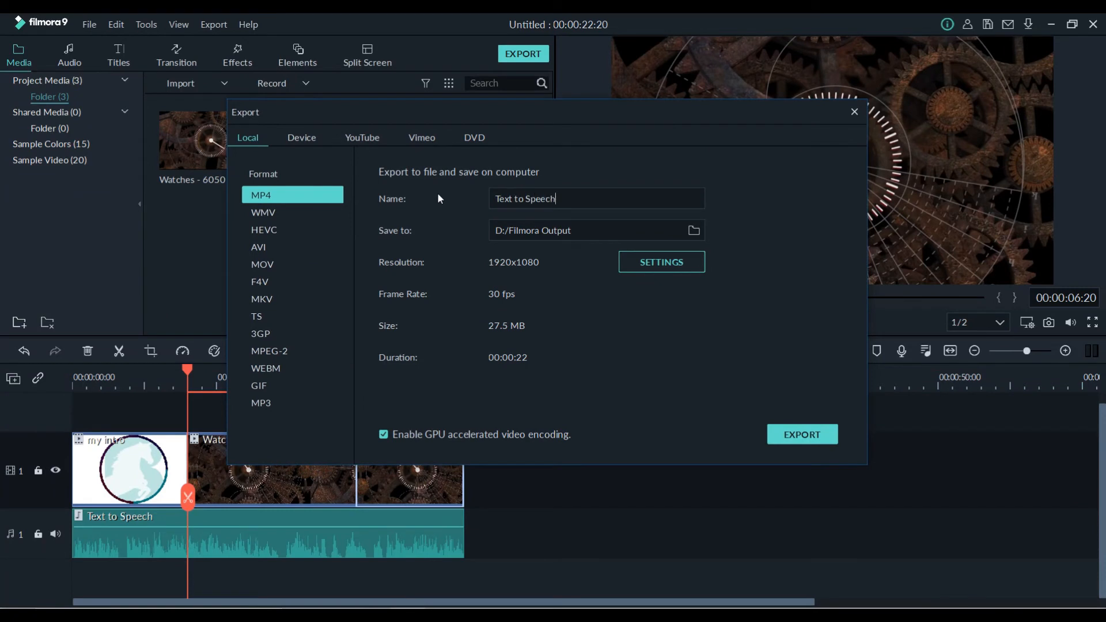
pyautogui.click(800, 434)
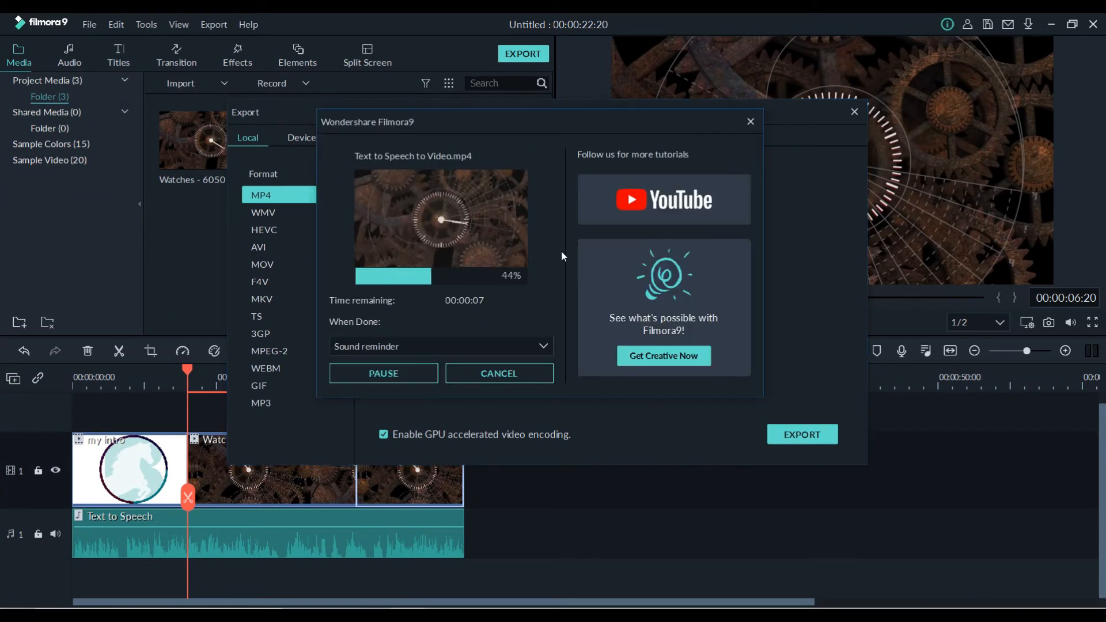
pyautogui.click(498, 374)
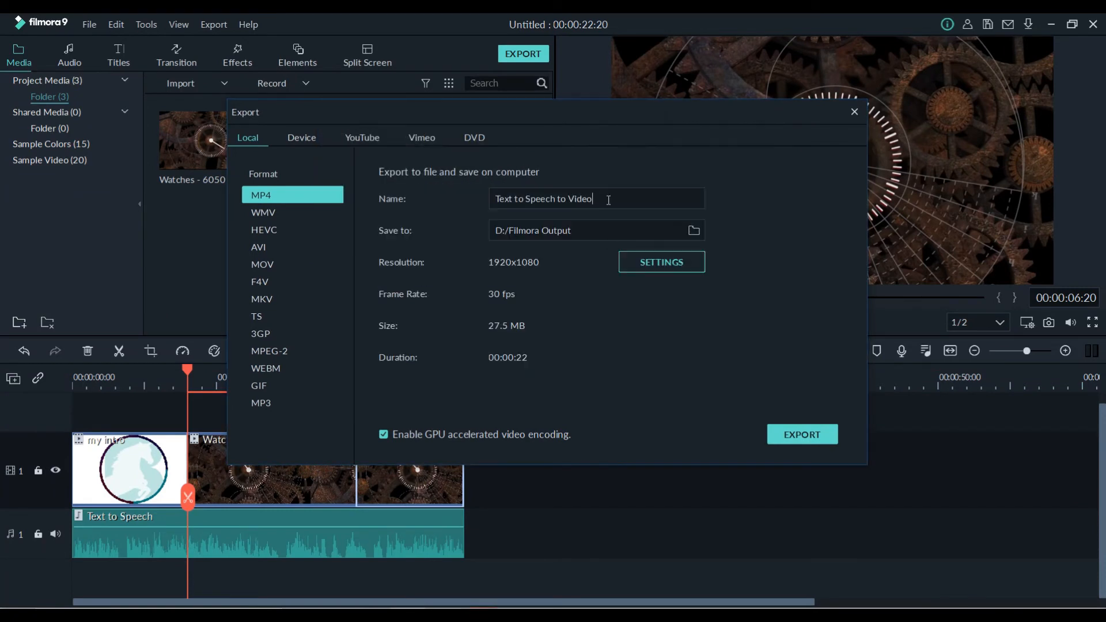